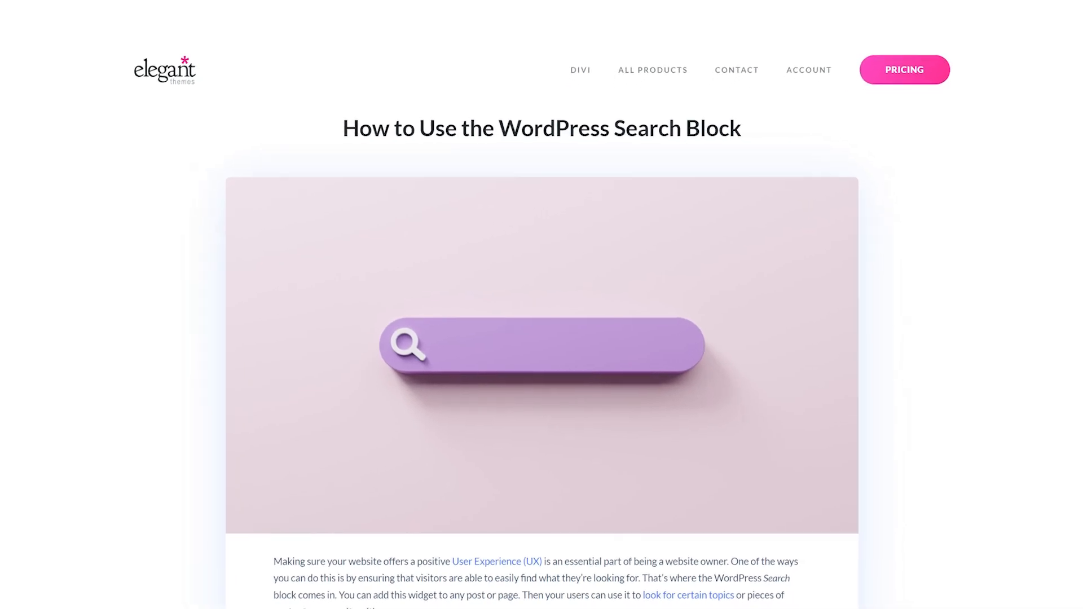
- Insert a Search block between the intro paragraph and the image via the inline inserter
scroll("up", 3)
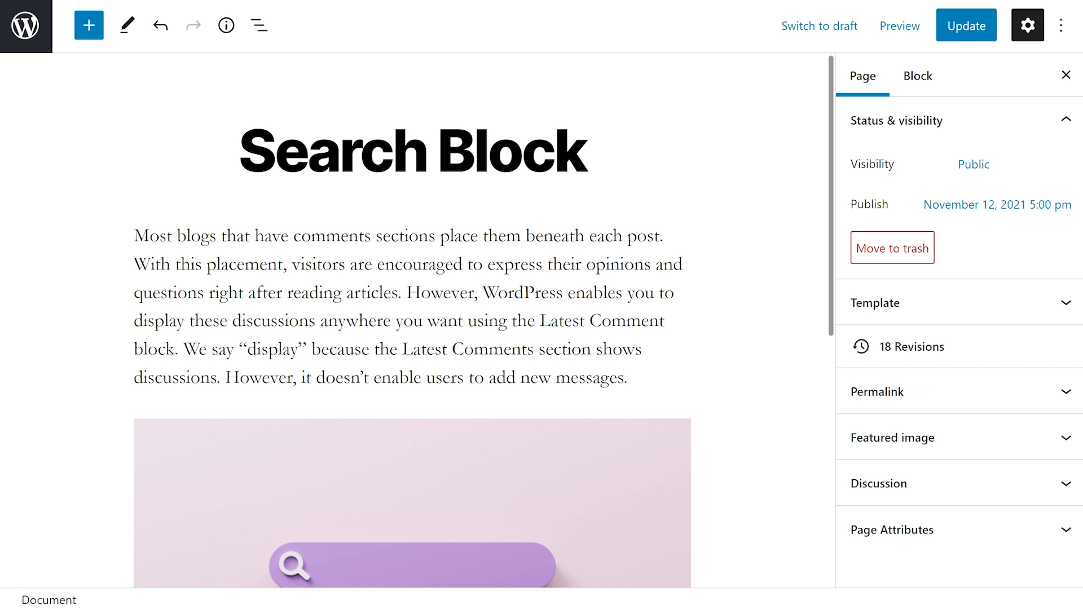
left_click(412, 405)
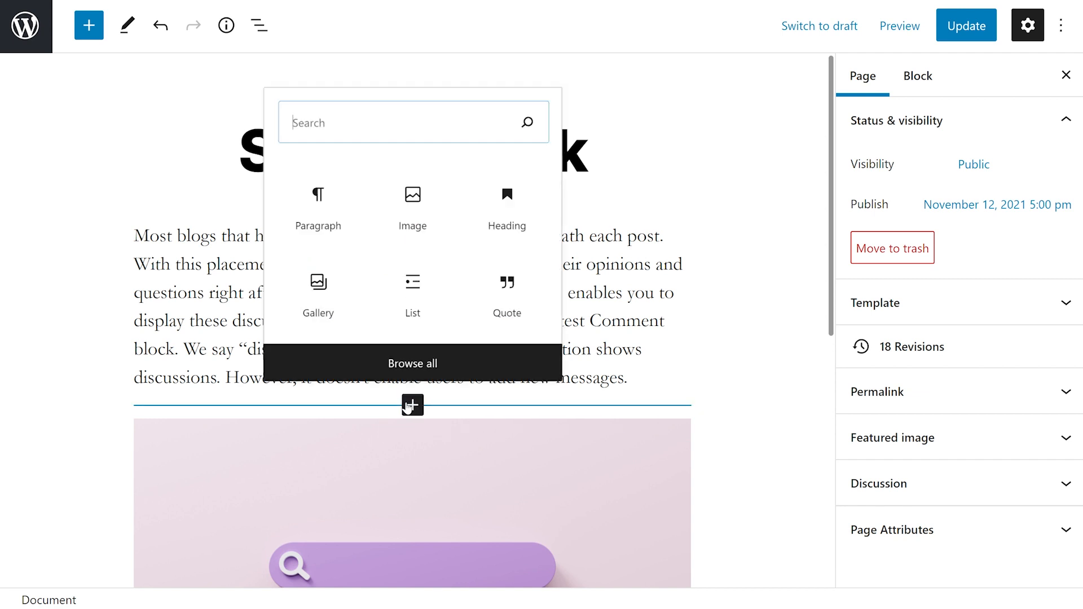
type("search")
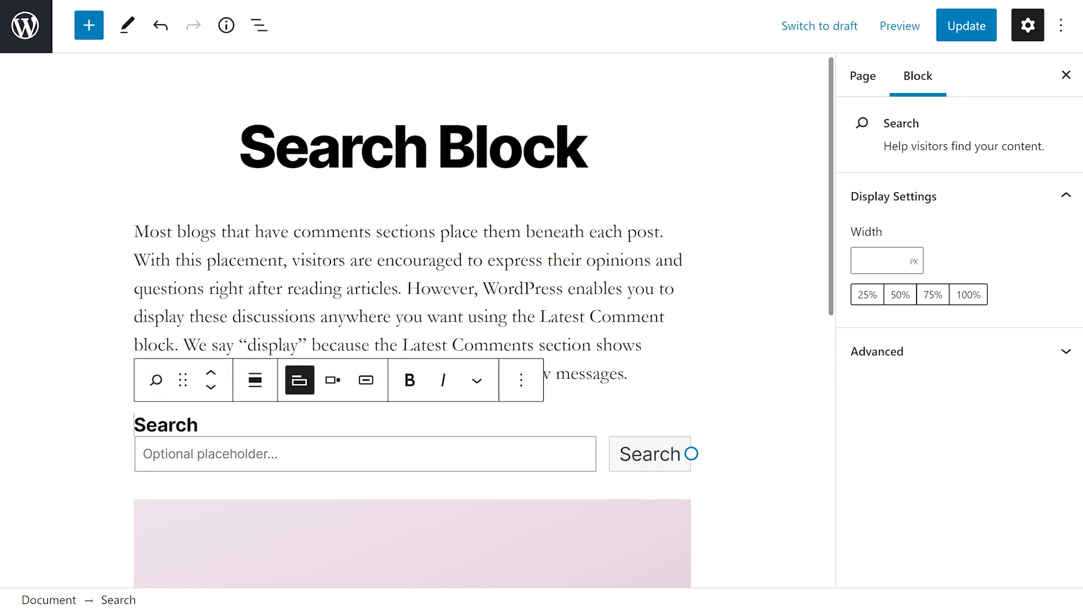
mouse_move(332, 380)
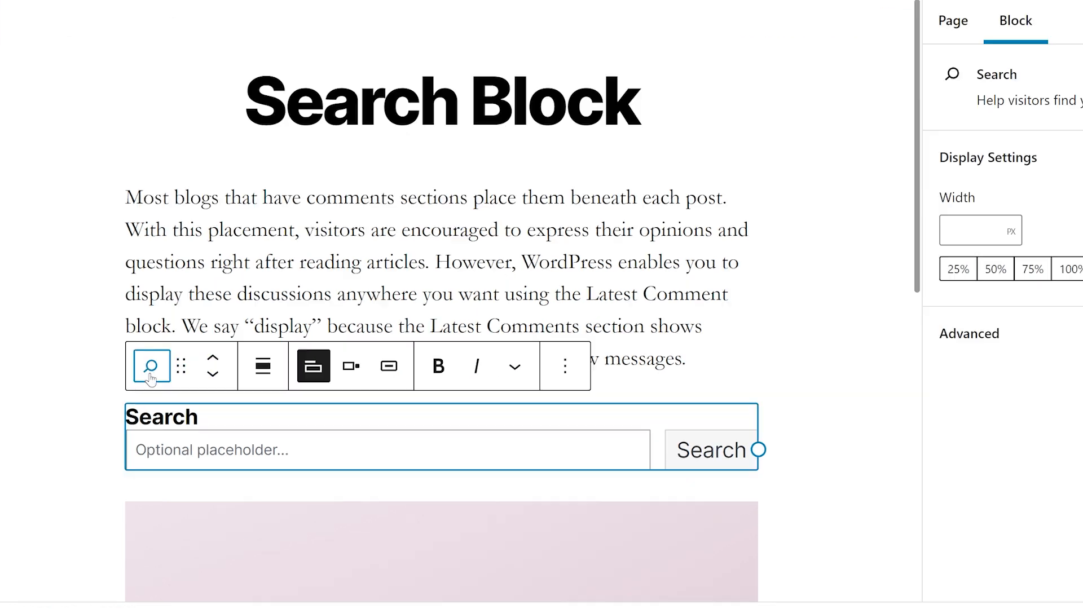
left_click(150, 365)
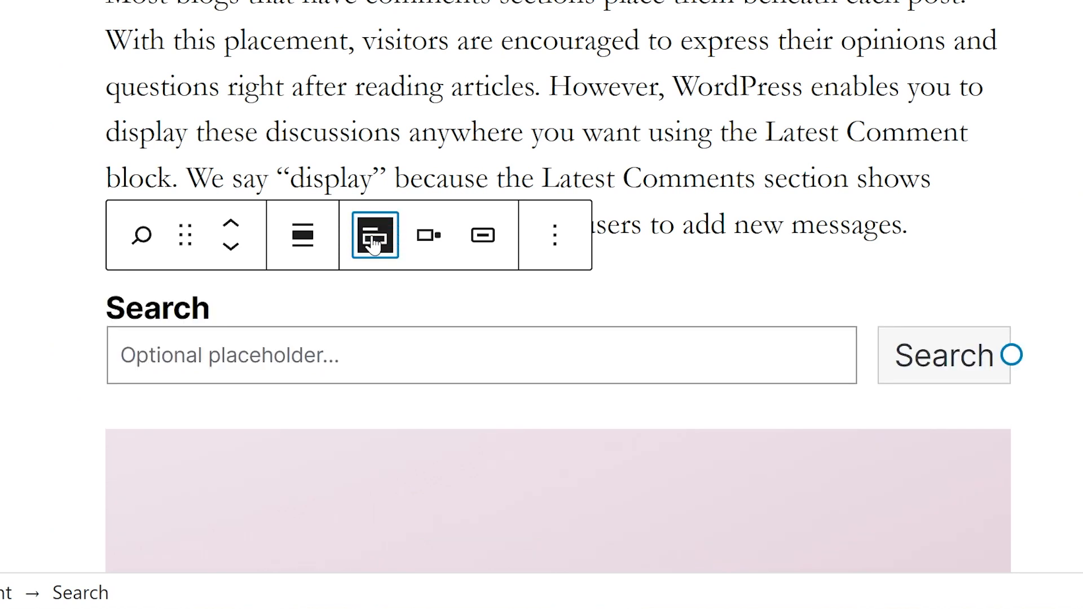
left_click(373, 234)
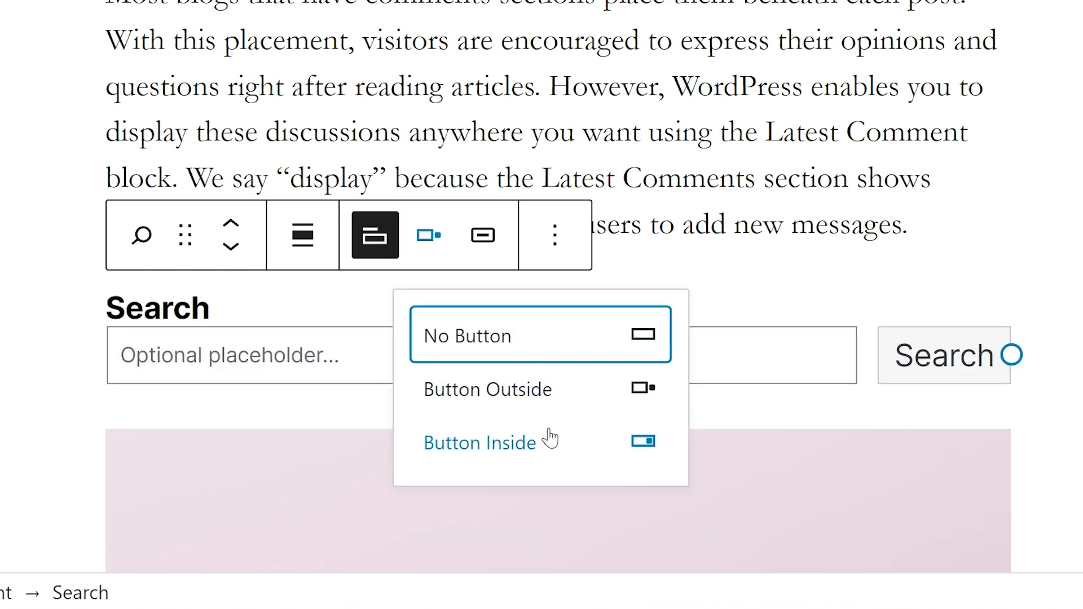
left_click(479, 442)
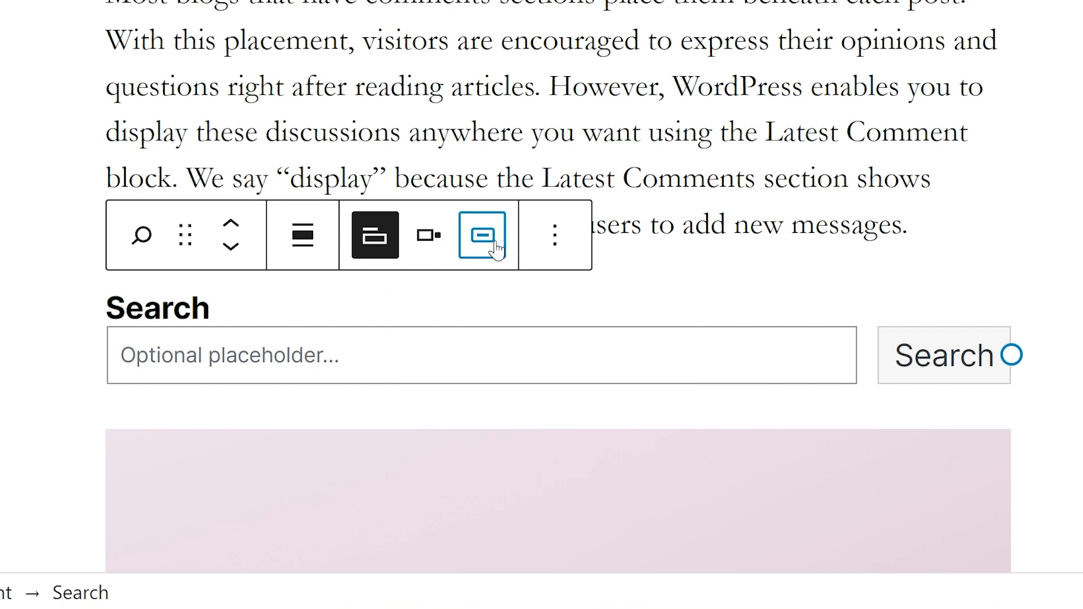
left_click(482, 235)
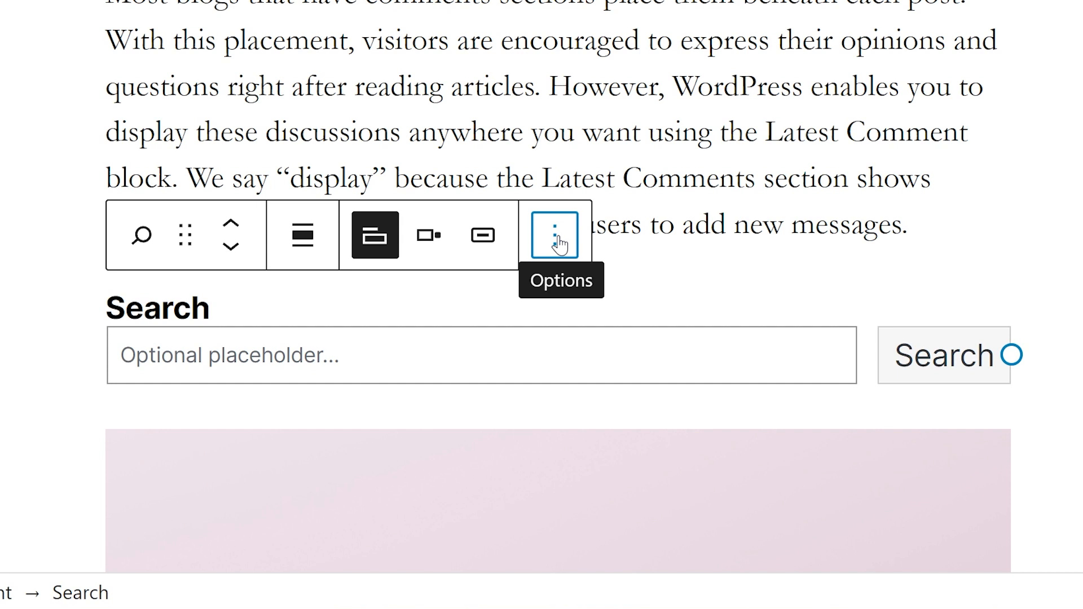
- Show the Search block's copy, duplicate, group and remove options from its toolbar menu
left_click(557, 235)
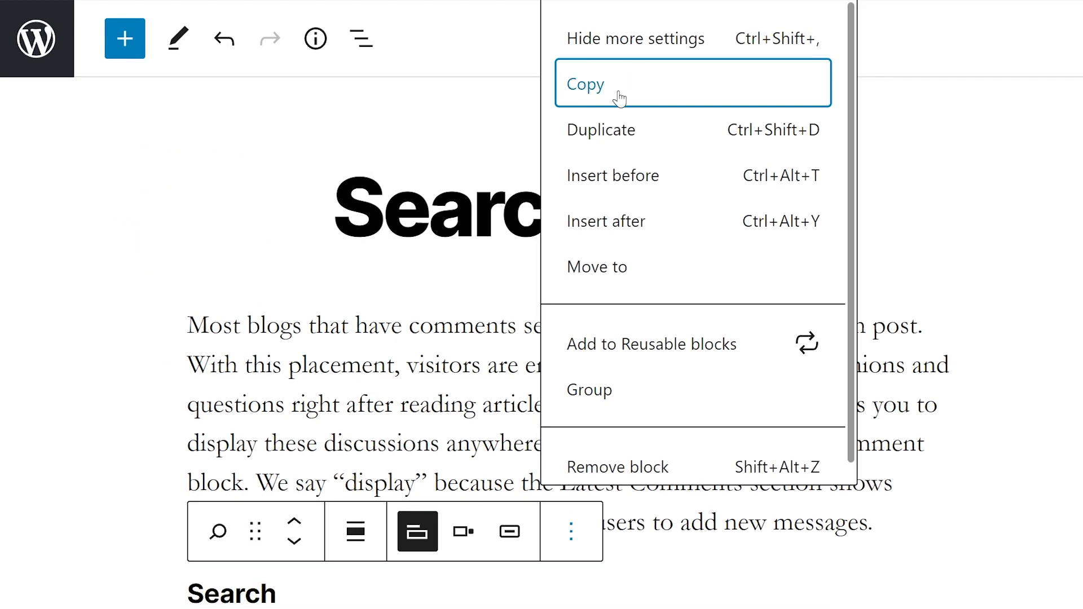
mouse_move(606, 221)
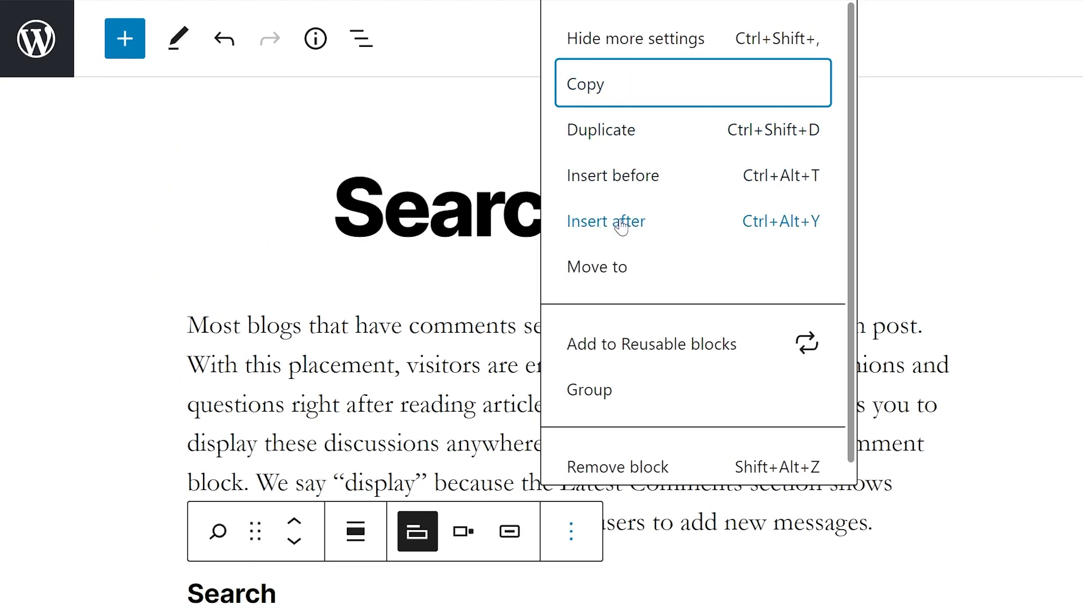
mouse_move(642, 346)
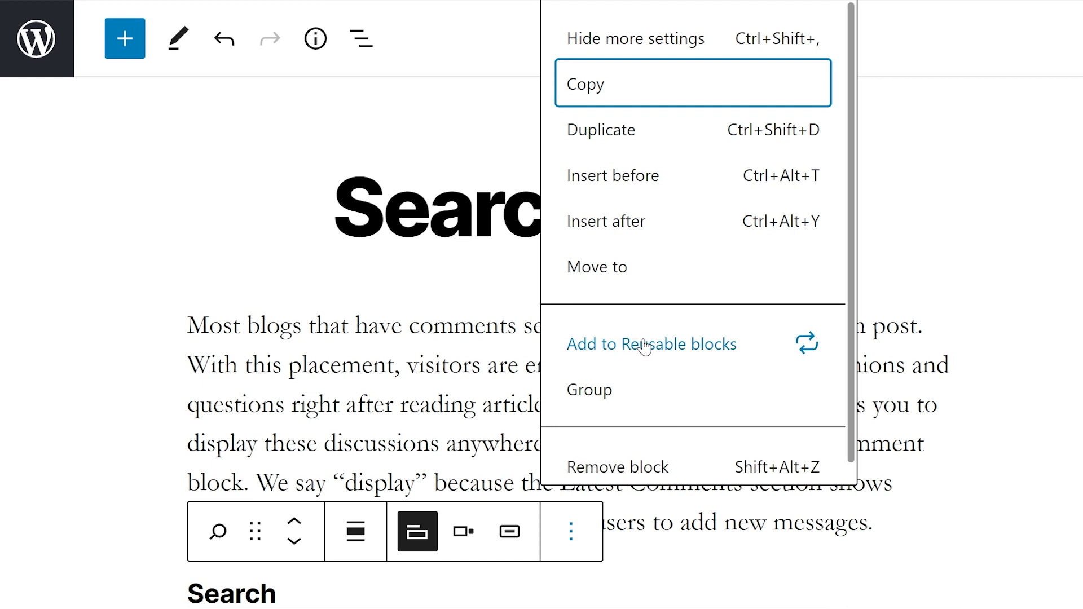
mouse_move(608, 476)
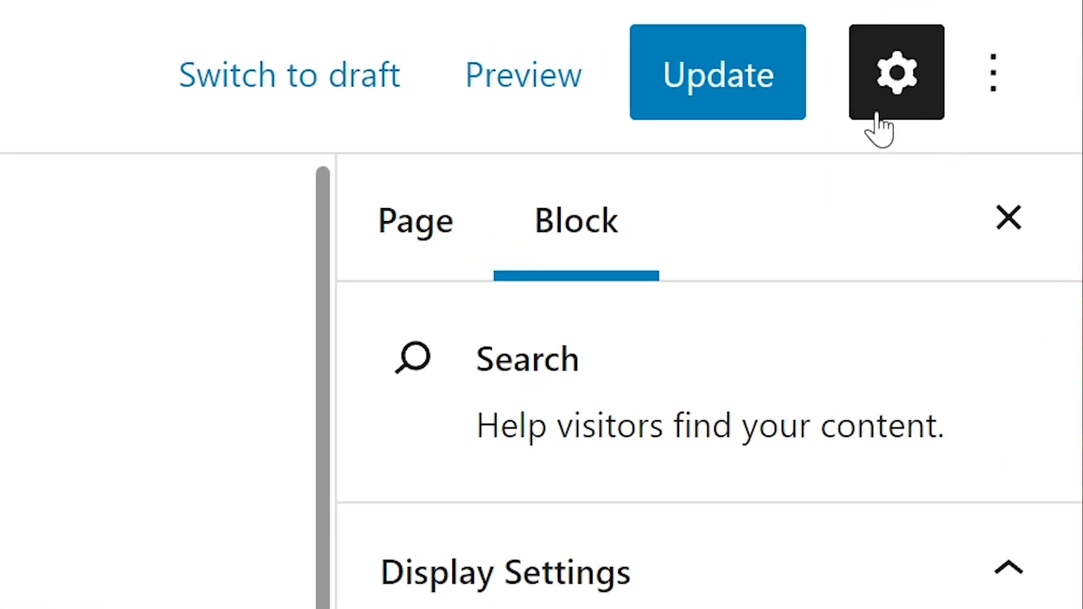
scroll("down", 3)
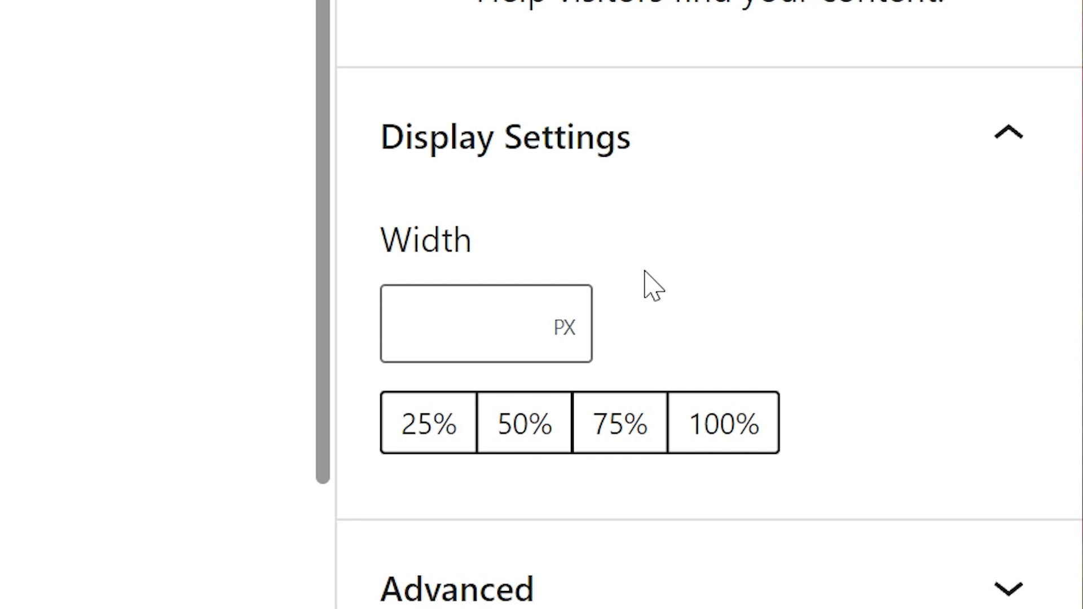
mouse_move(427, 423)
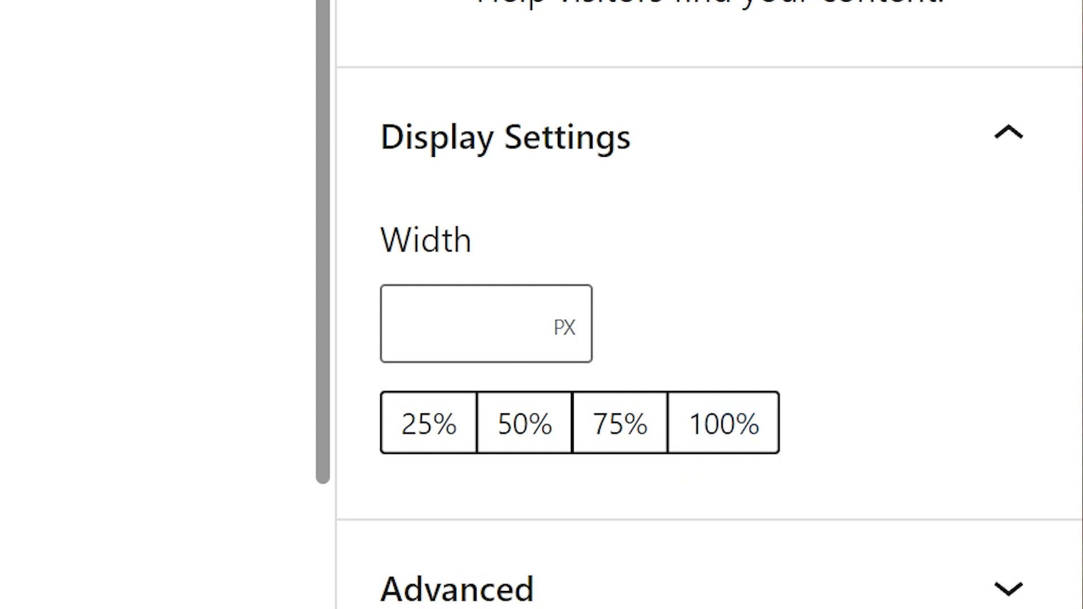
left_click(486, 324)
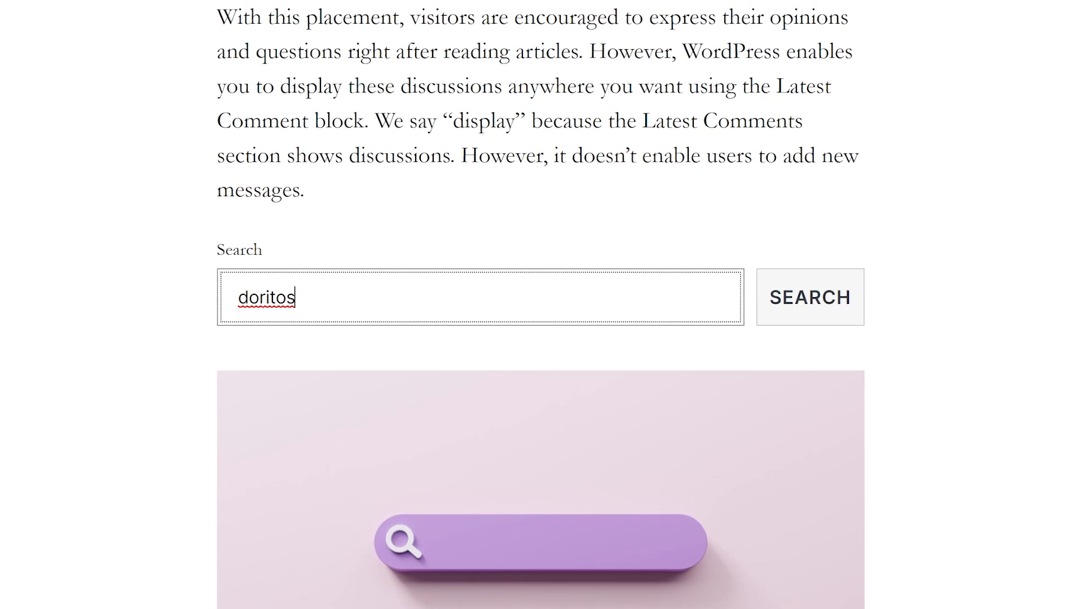
- Submit a search for 'doritos' from the published page's Search block
scroll("up", 3)
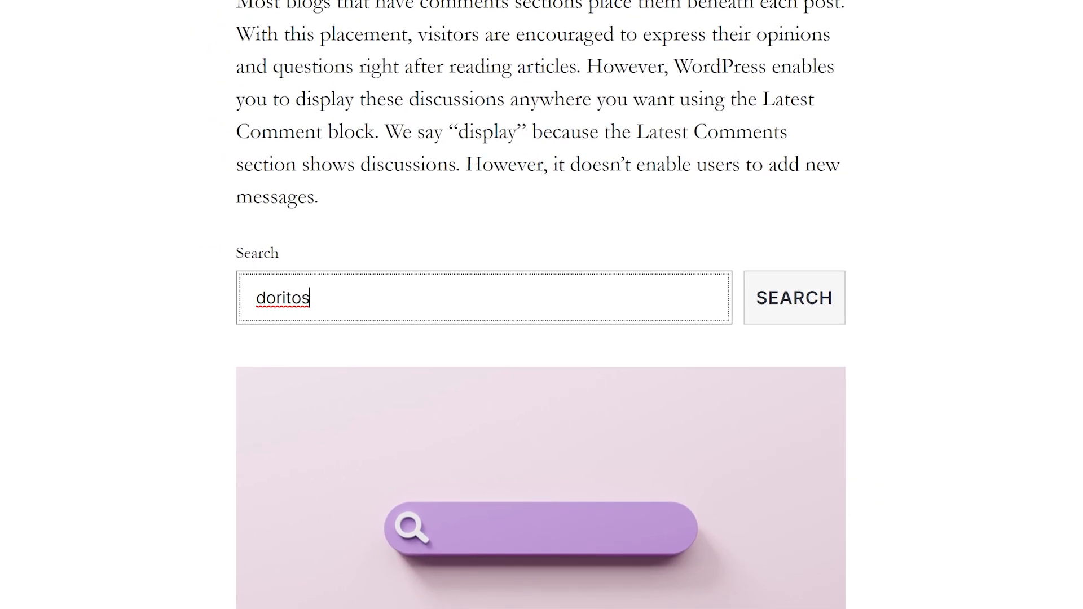
scroll("down", 3)
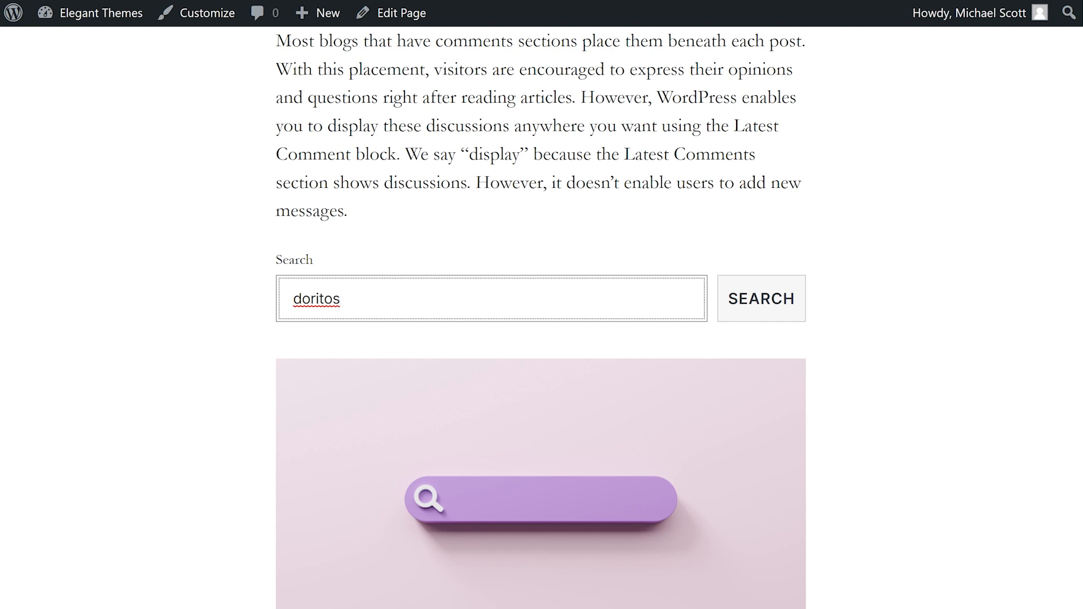
left_click(761, 298)
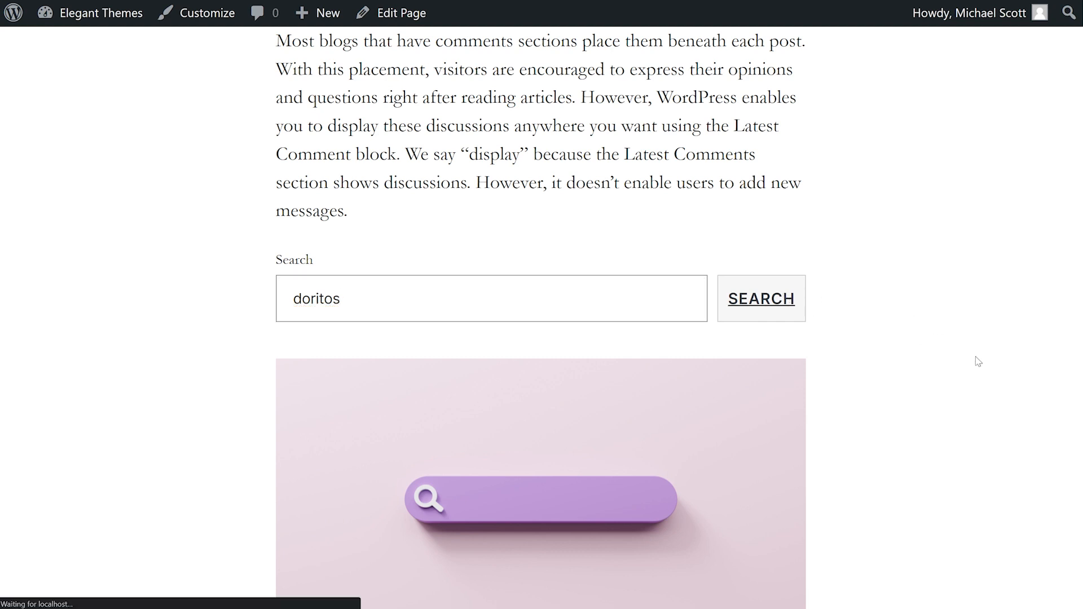
left_click(760, 297)
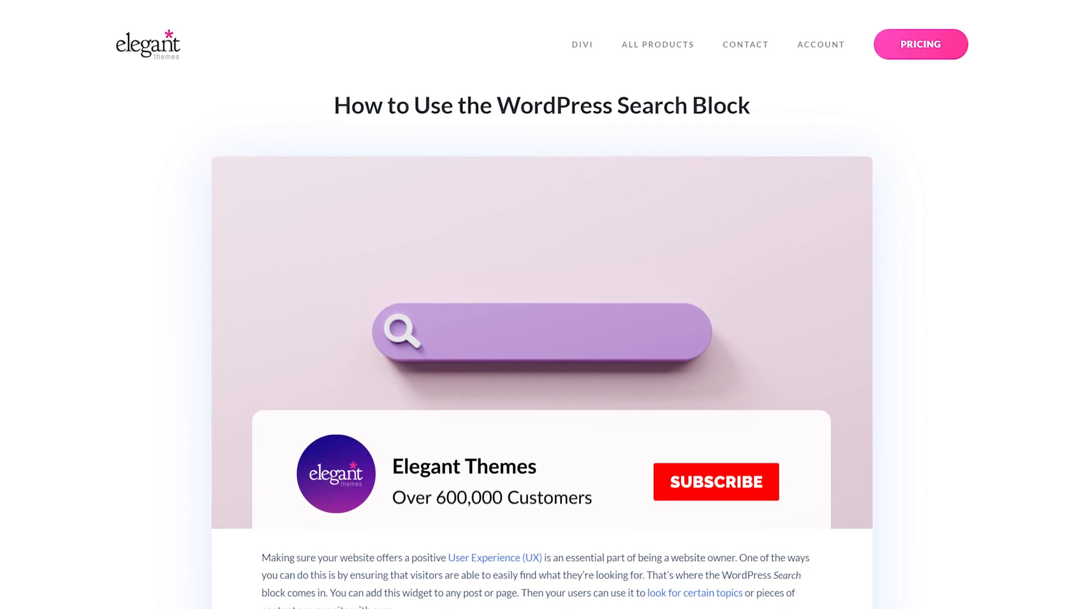
left_click(716, 481)
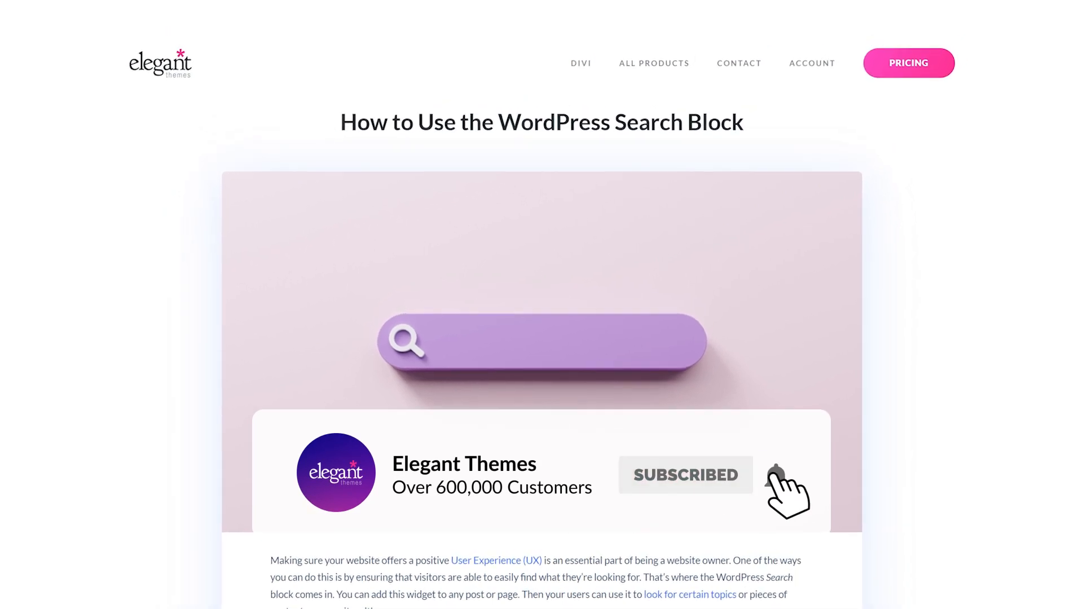
scroll("up", 3)
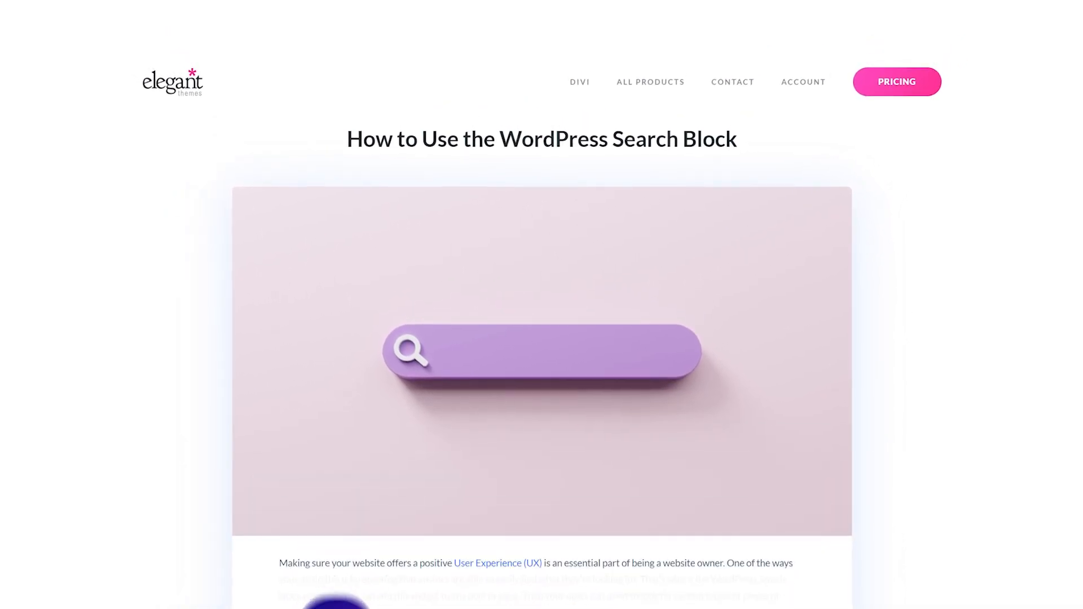